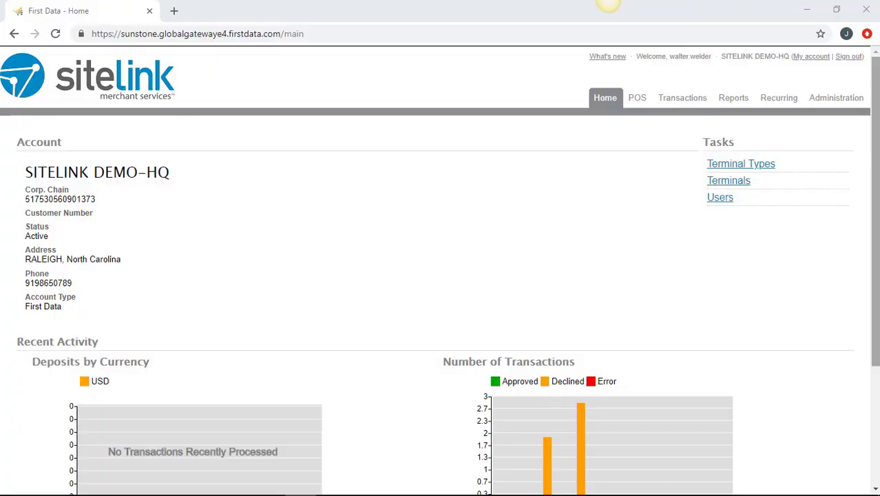
Open the Transactions basic search and set its date range preset to Today.
scroll(down, 3)
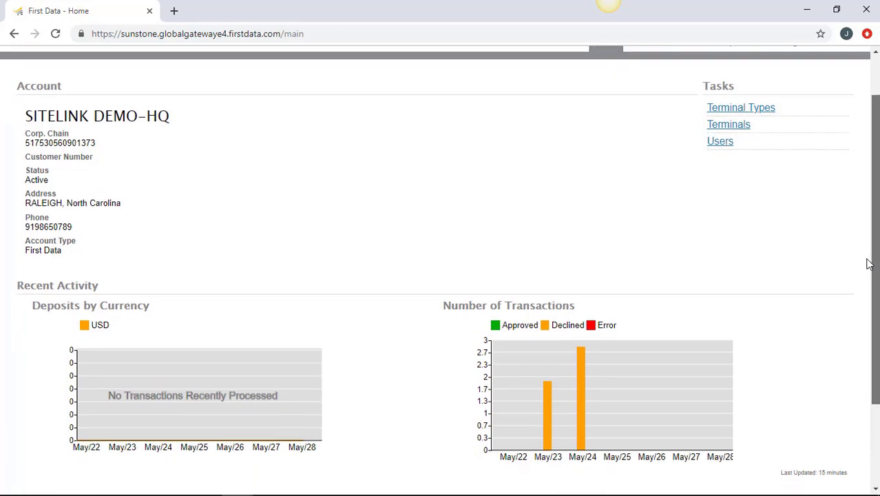
scroll(up, 3)
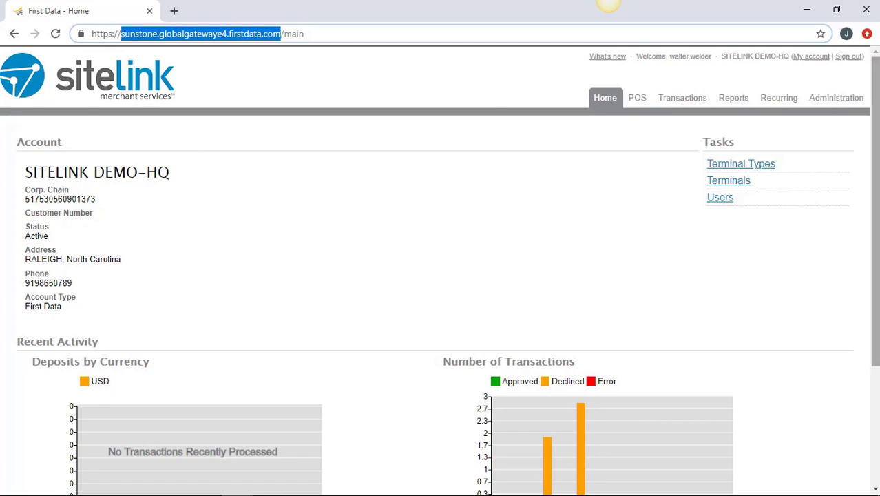
scroll(down, 3)
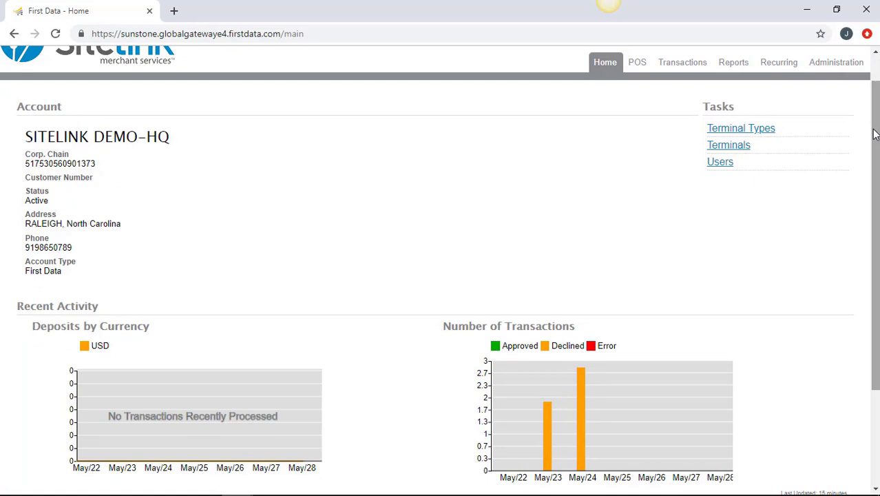
scroll(up, 3)
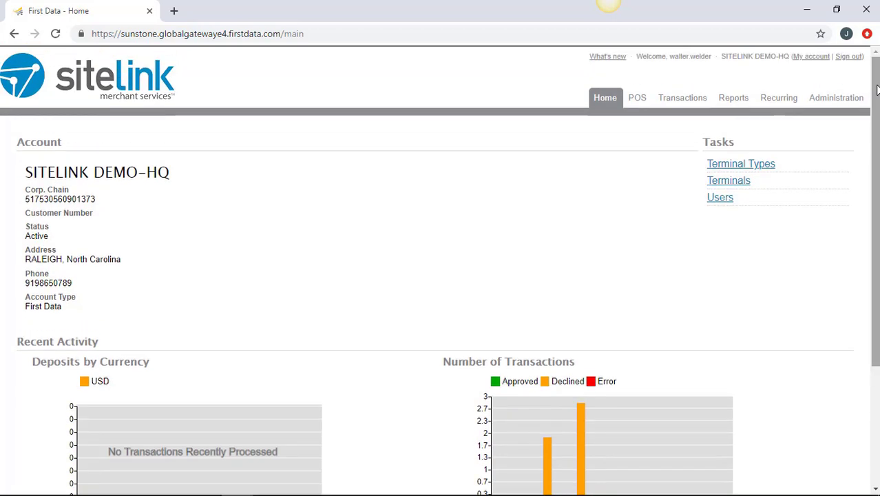
mouse_move(682, 98)
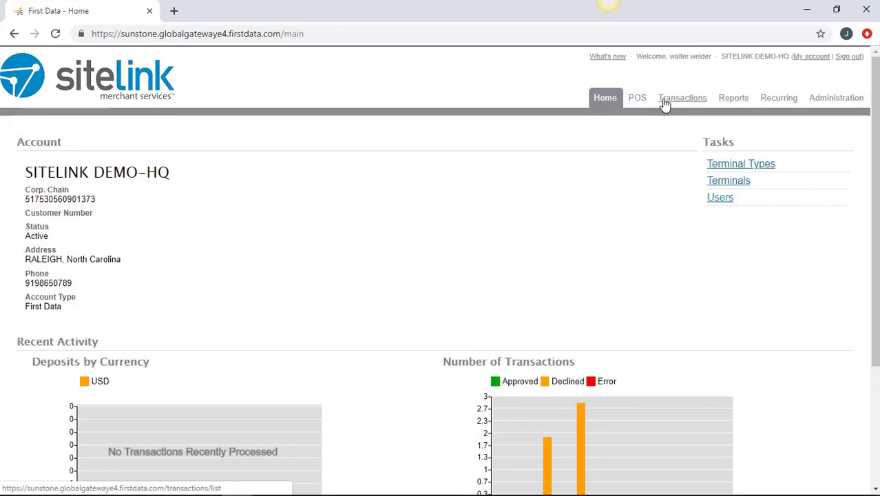
click(683, 97)
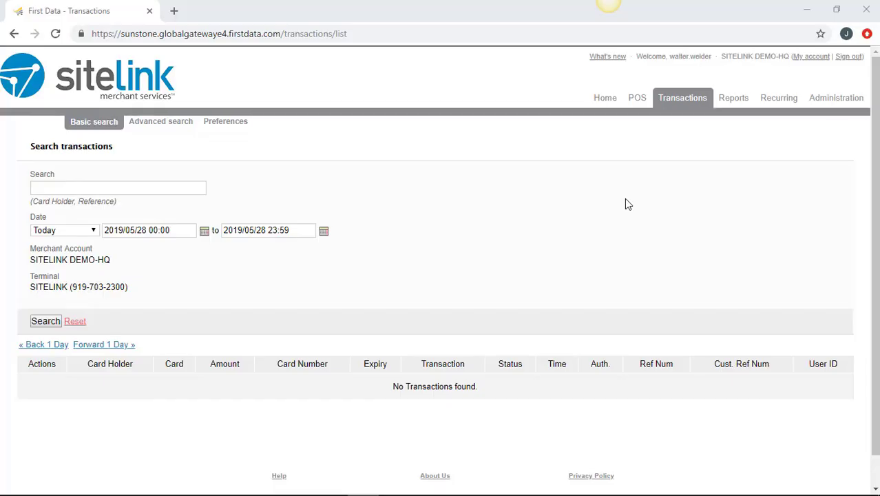
mouse_move(481, 255)
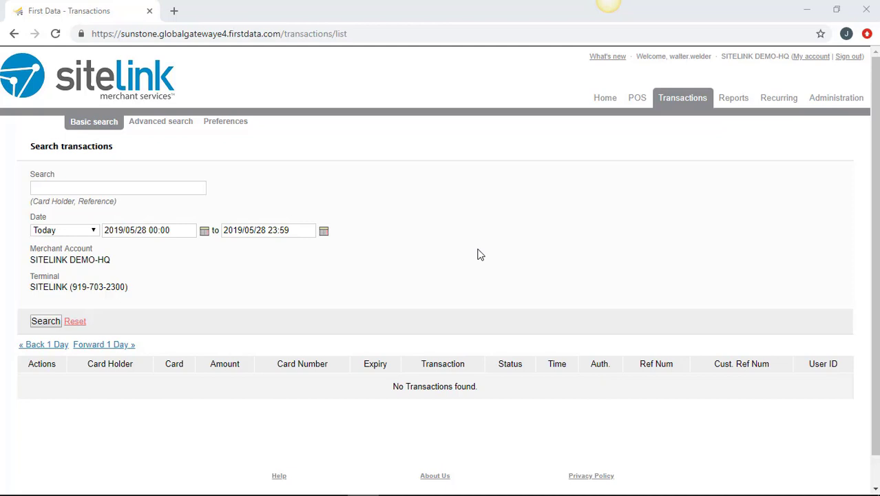
mouse_move(205, 239)
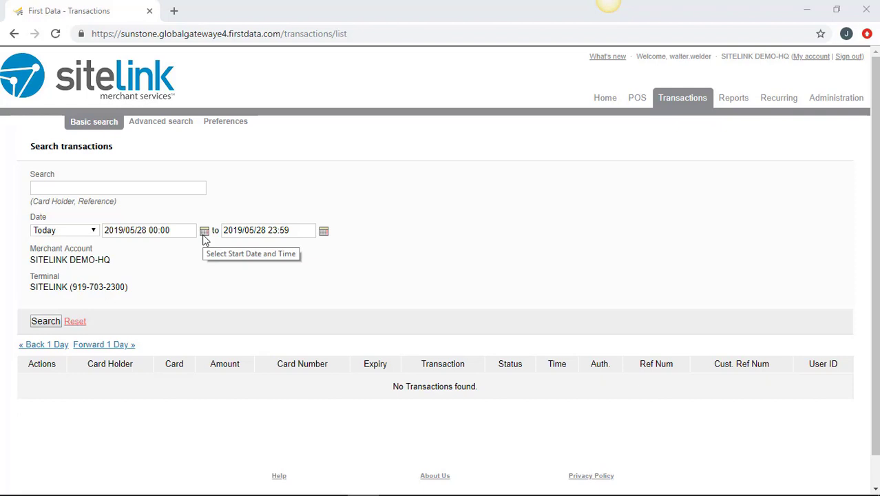
mouse_move(69, 230)
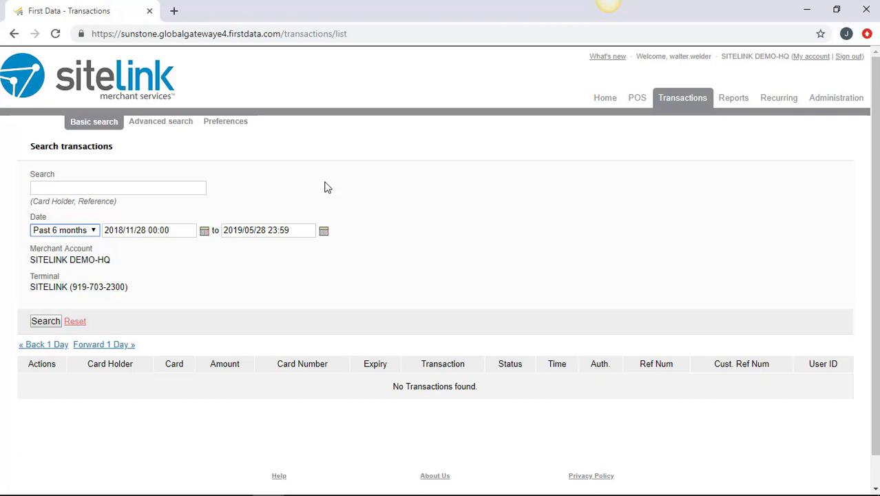
click(64, 230)
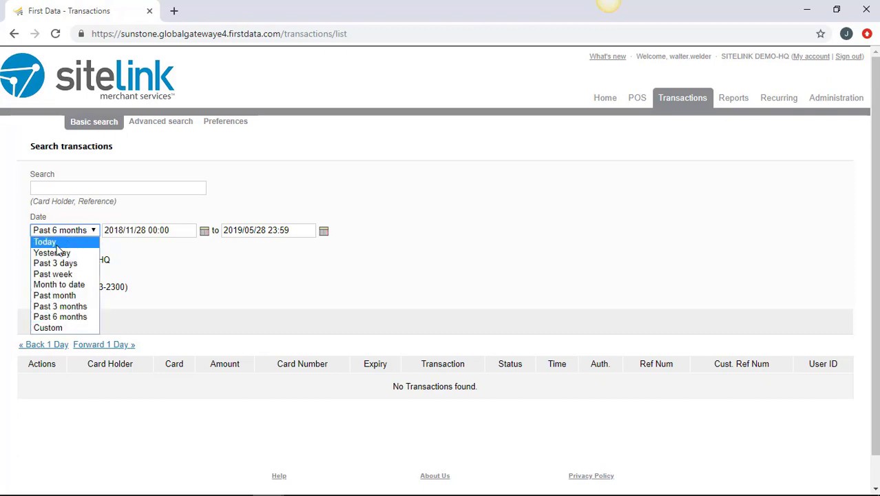
click(44, 241)
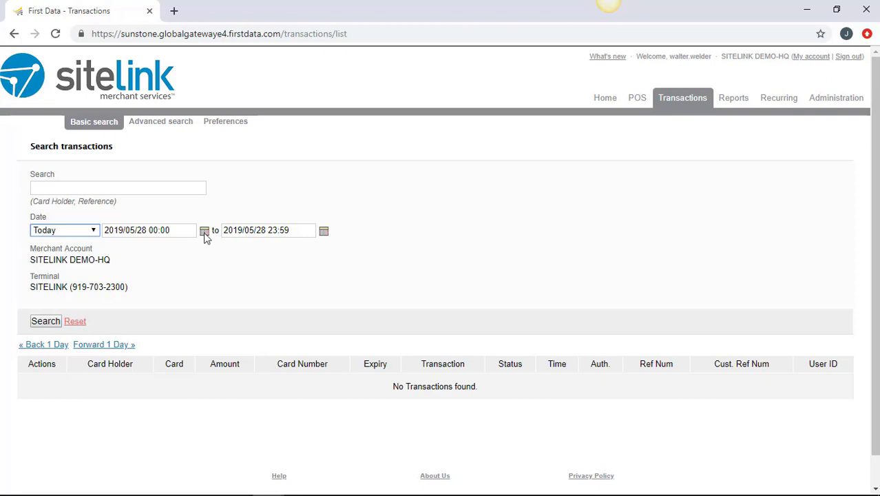
Set the search start date to May 27, 2019 and enter 'walter' as the search term.
click(205, 230)
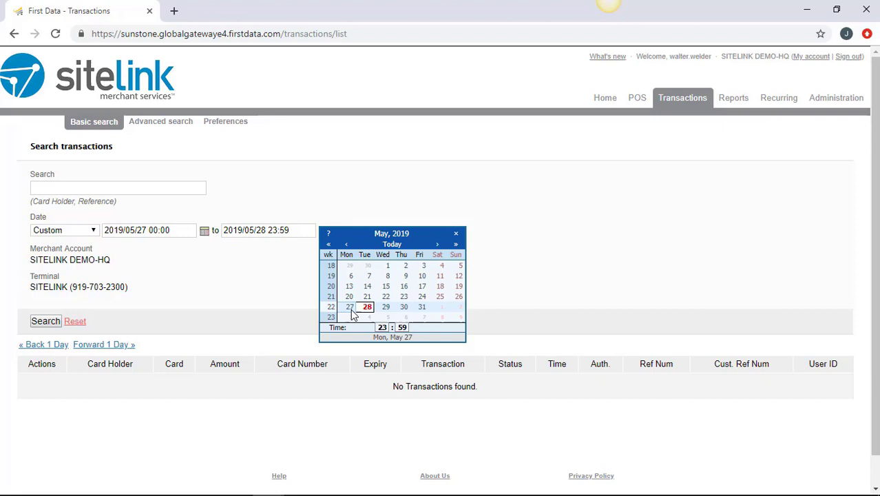
click(118, 187)
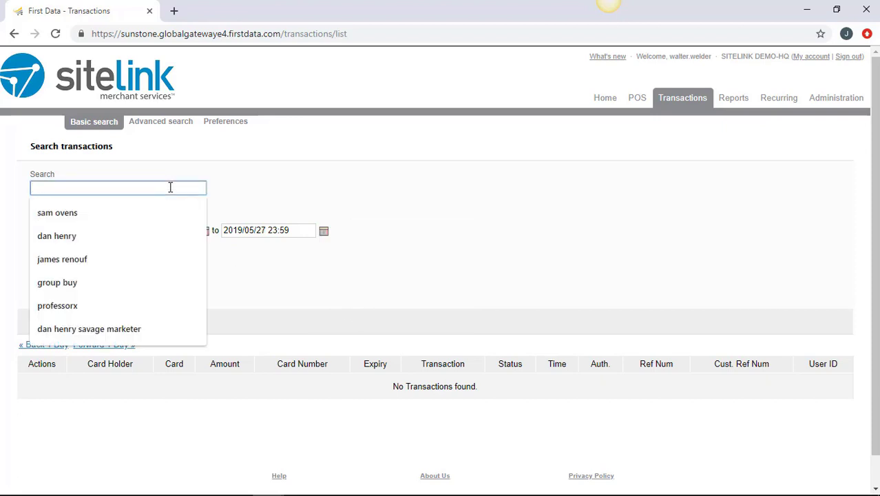
text(walter)
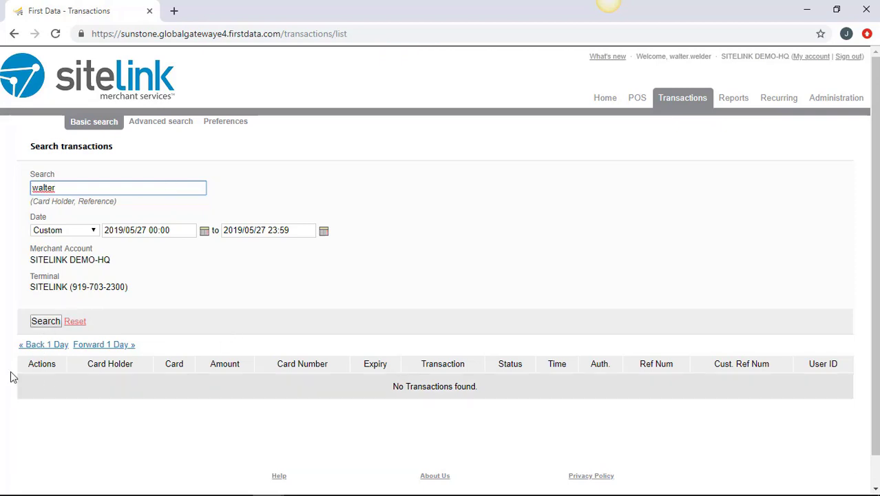
mouse_move(435, 436)
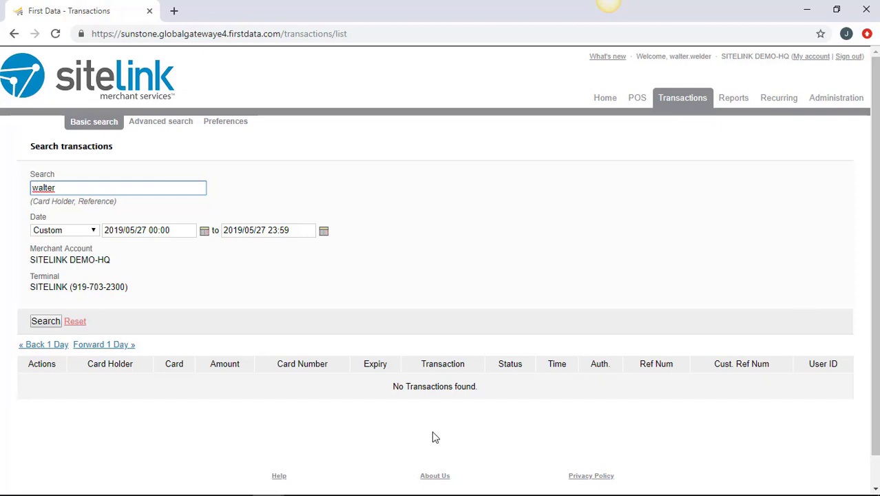
mouse_move(140, 421)
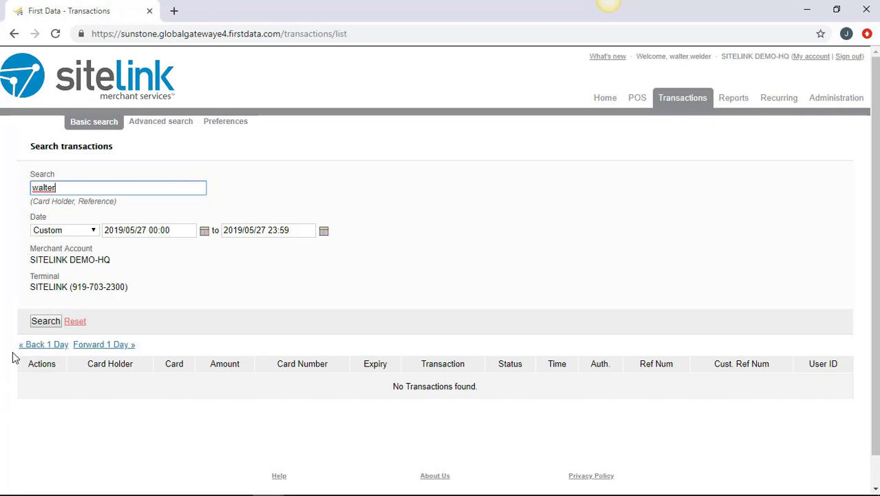
mouse_move(31, 390)
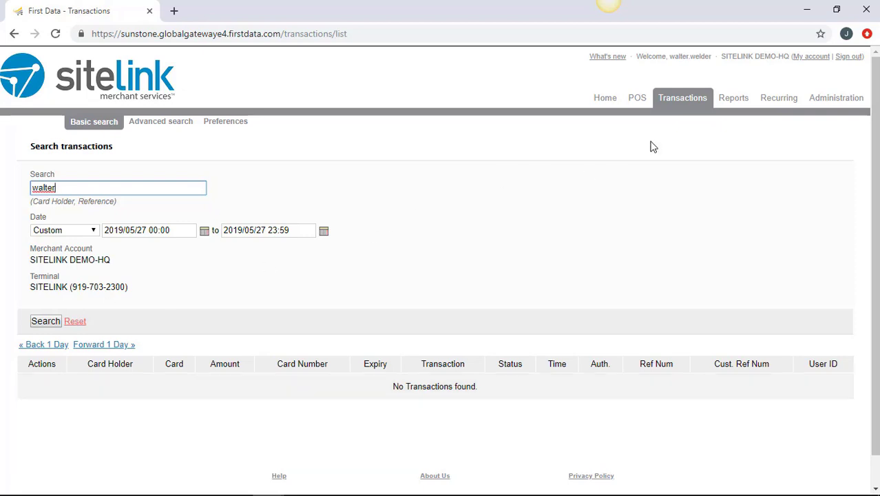
mouse_move(734, 98)
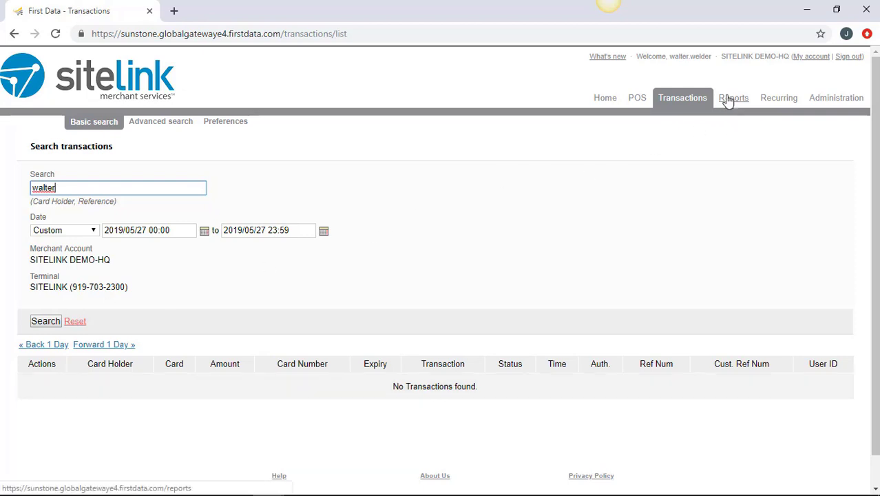
Open the Reports tab's Closed Batches deposits report for May 27, 2019.
click(733, 98)
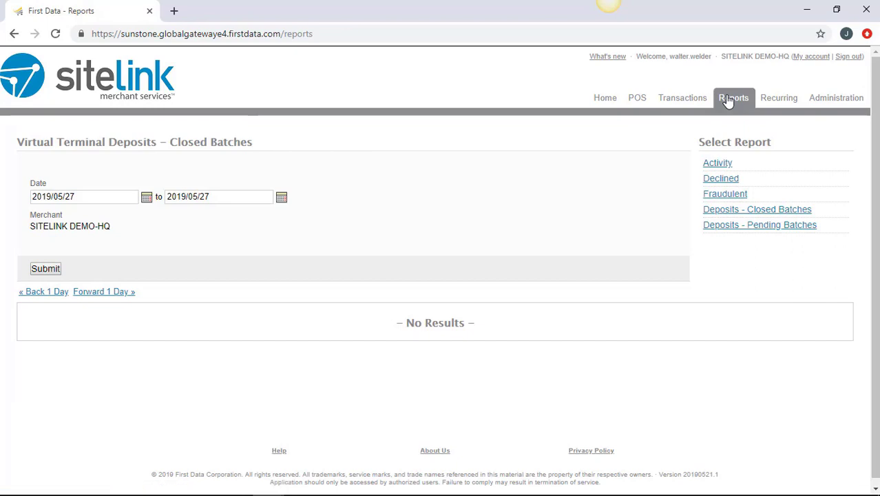
mouse_move(547, 183)
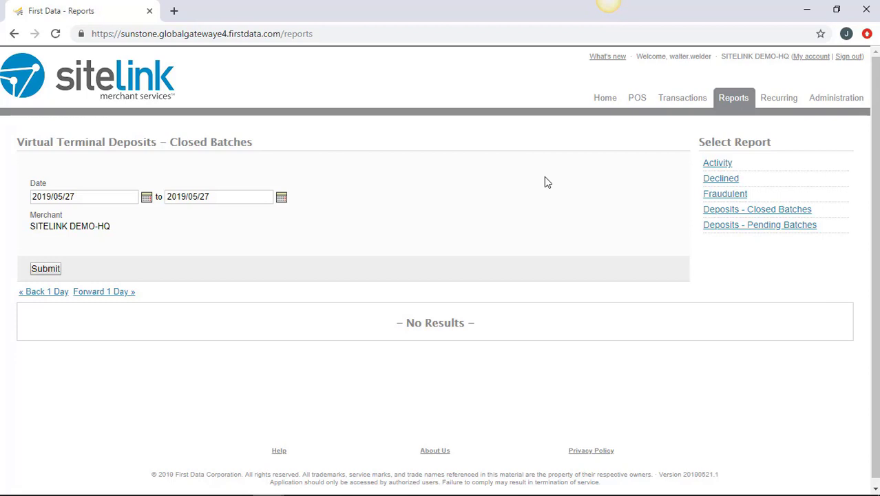
mouse_move(620, 167)
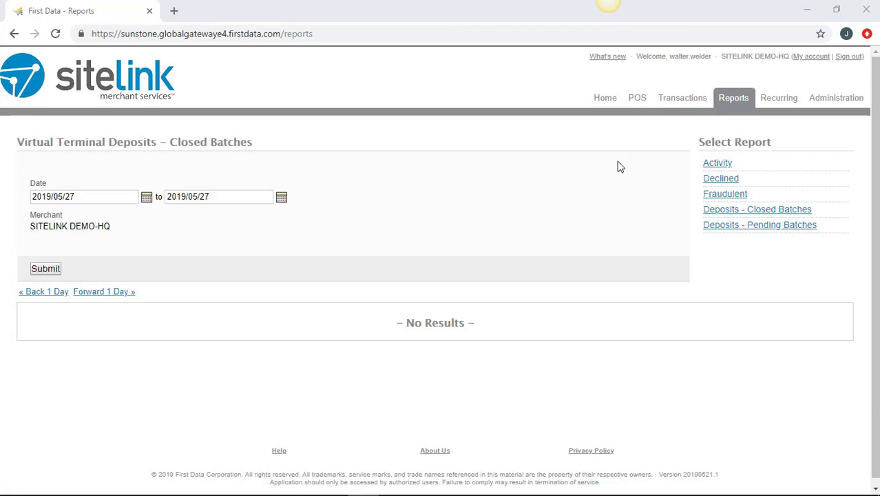
mouse_move(637, 98)
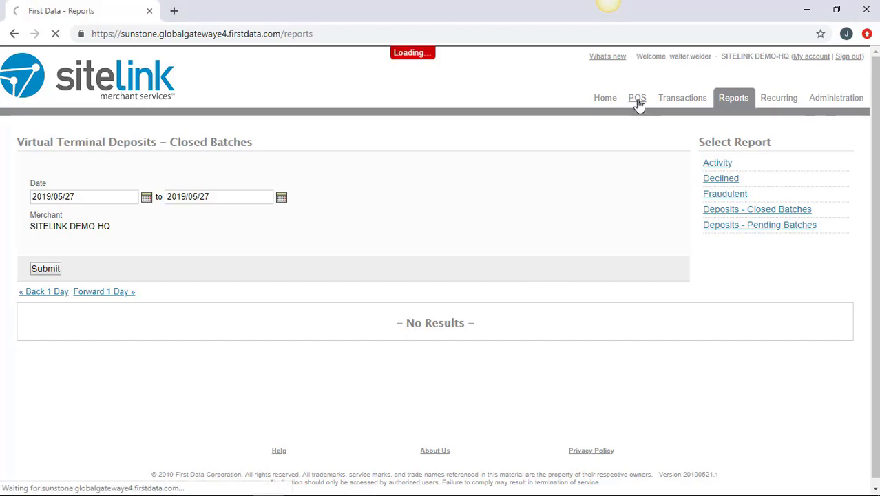
Browse the SITELINK DEMO-HQ POS credit form: Order Amount, Card Holder's Name, Card Number, Optional Fields.
click(637, 97)
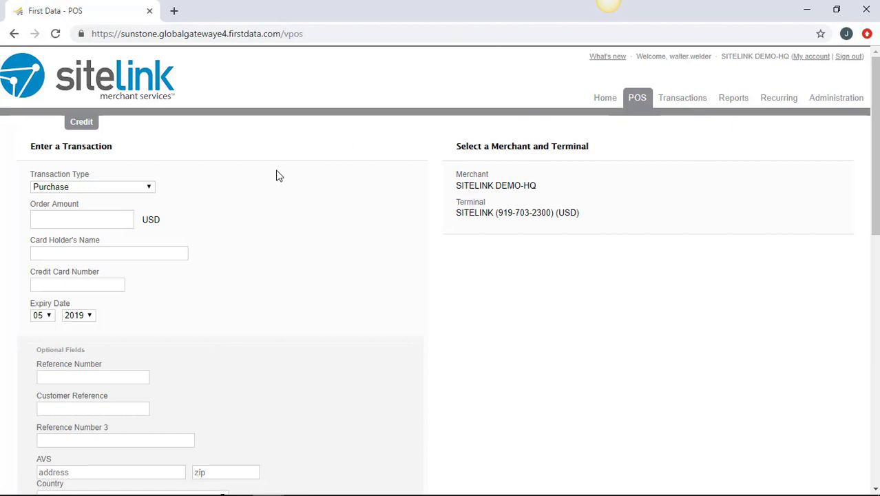
mouse_move(136, 188)
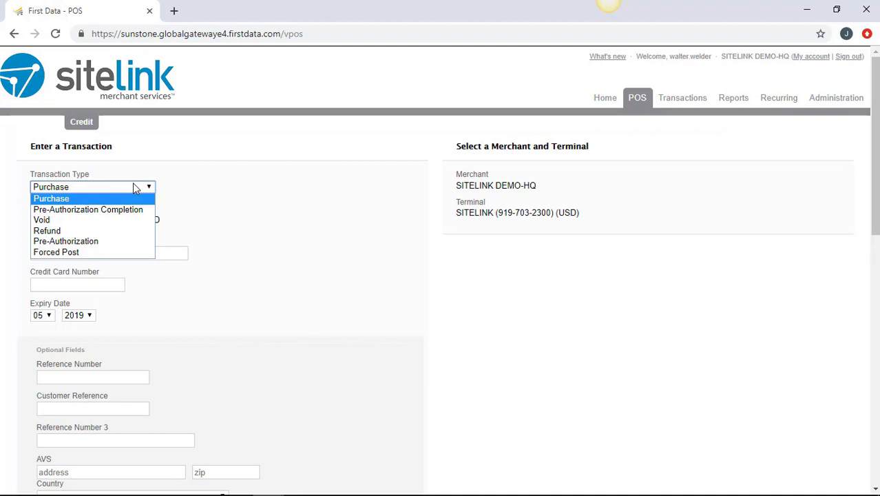
click(51, 199)
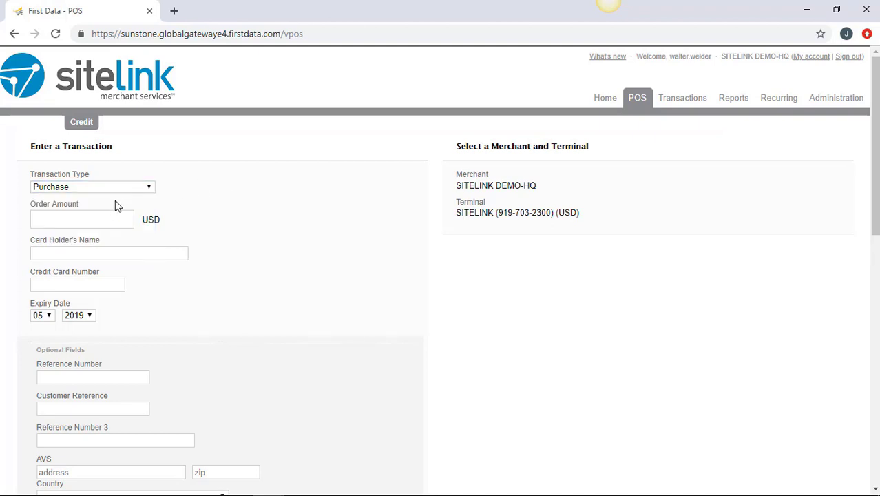
click(81, 219)
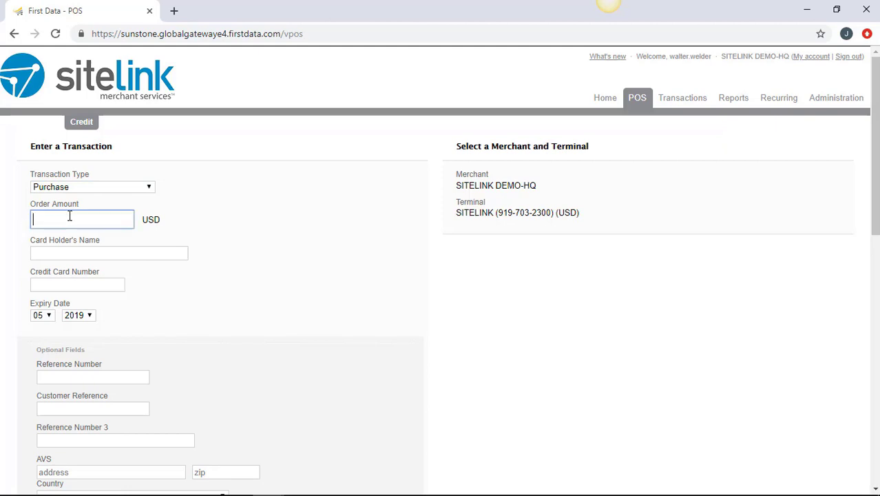
mouse_move(113, 252)
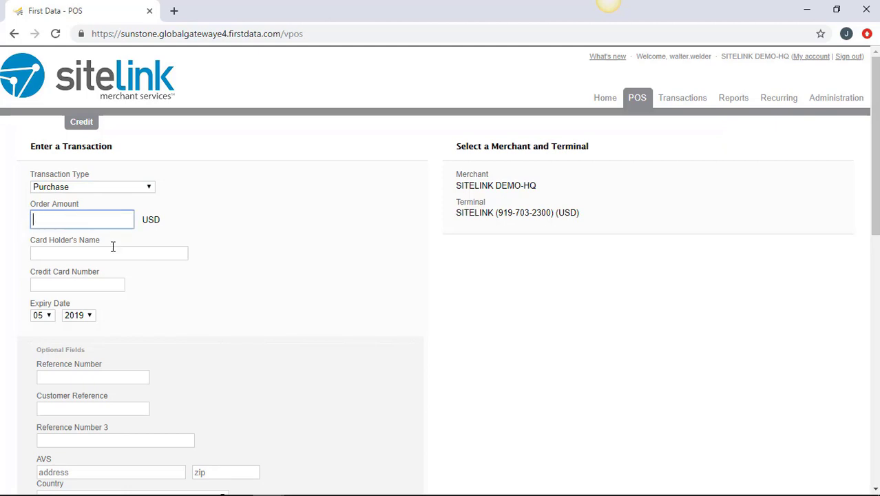
click(109, 253)
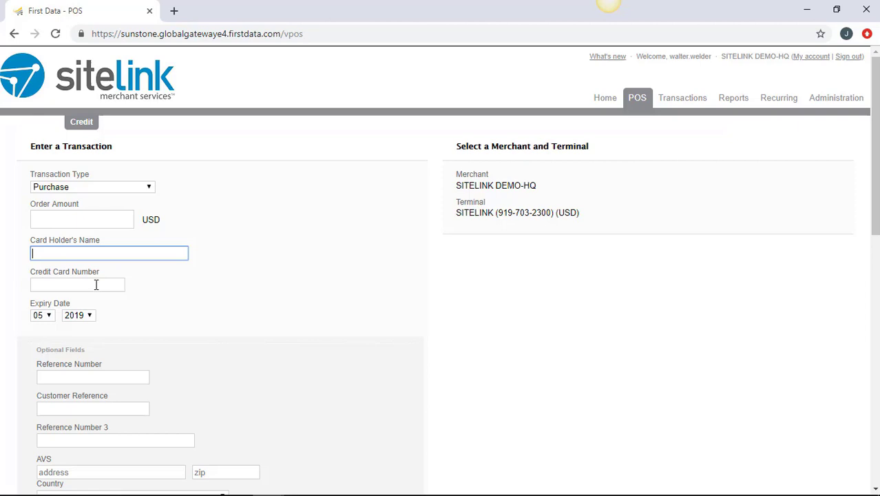
click(77, 285)
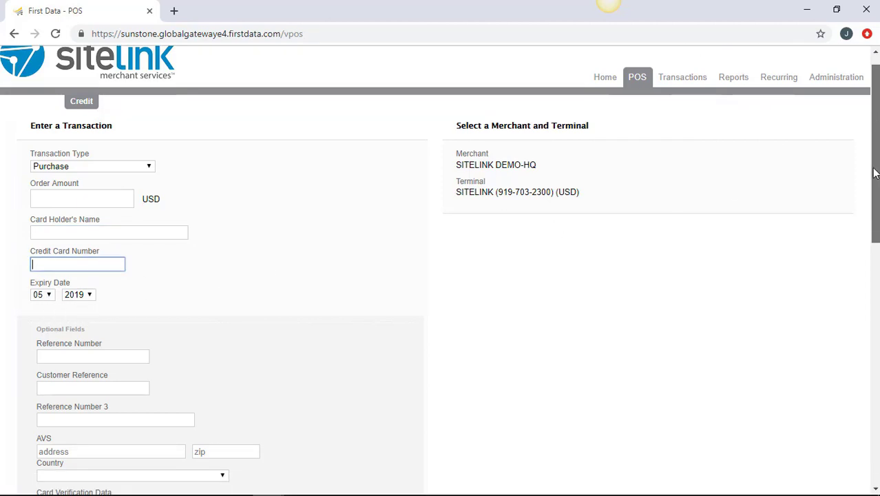
scroll(down, 3)
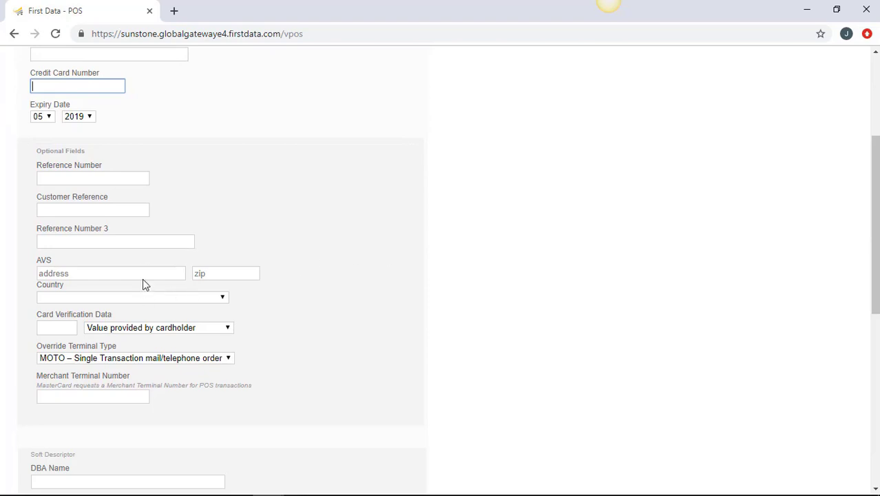
click(110, 273)
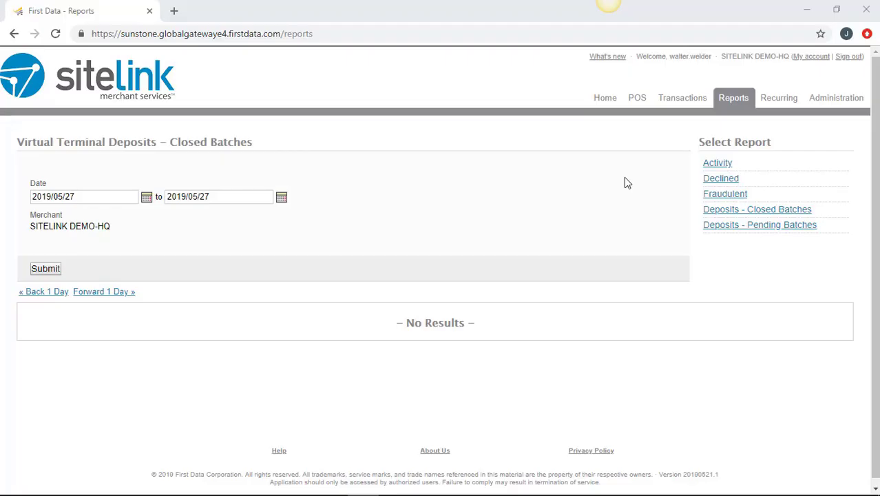
mouse_move(836, 98)
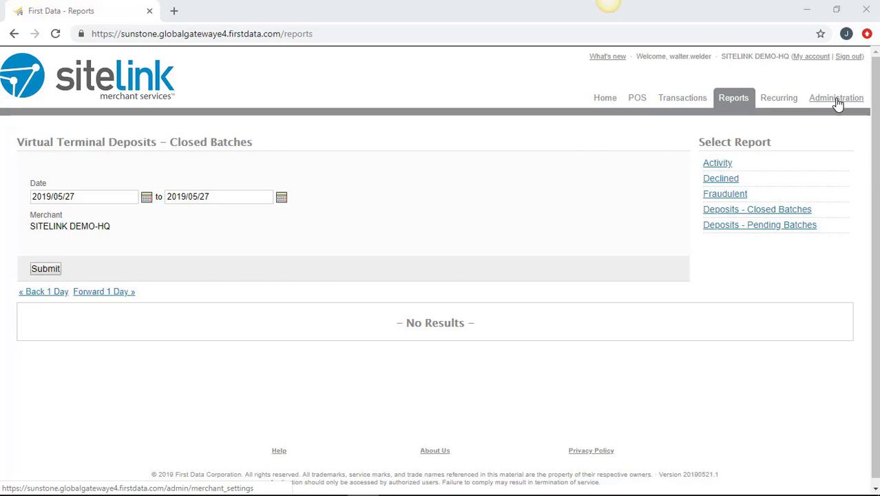
Go to the Administration section's User Selection page.
click(835, 98)
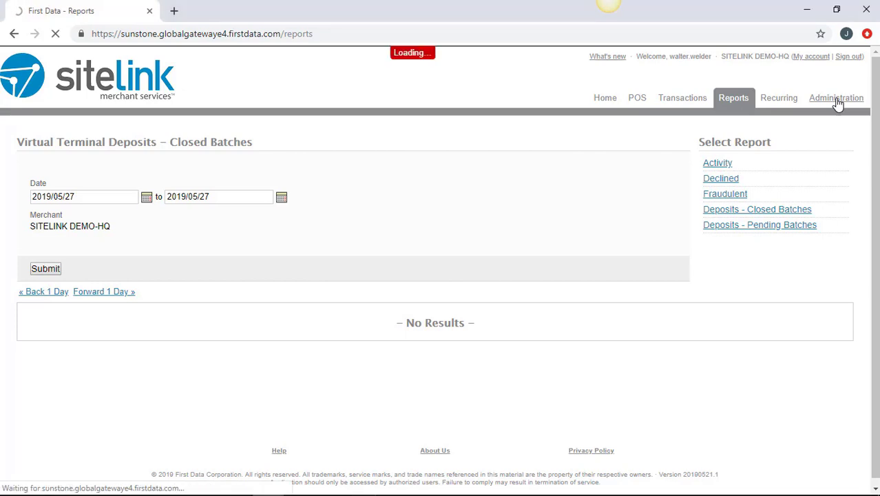
click(836, 98)
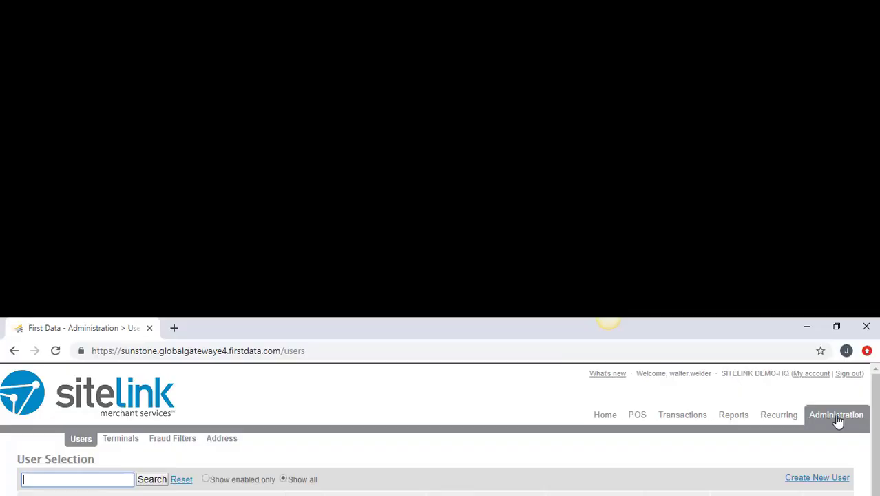
mouse_move(372, 451)
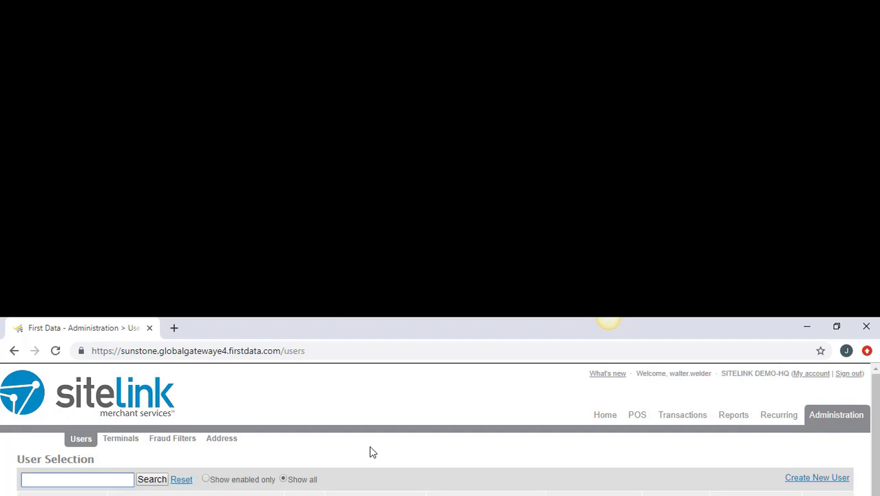
mouse_move(816, 478)
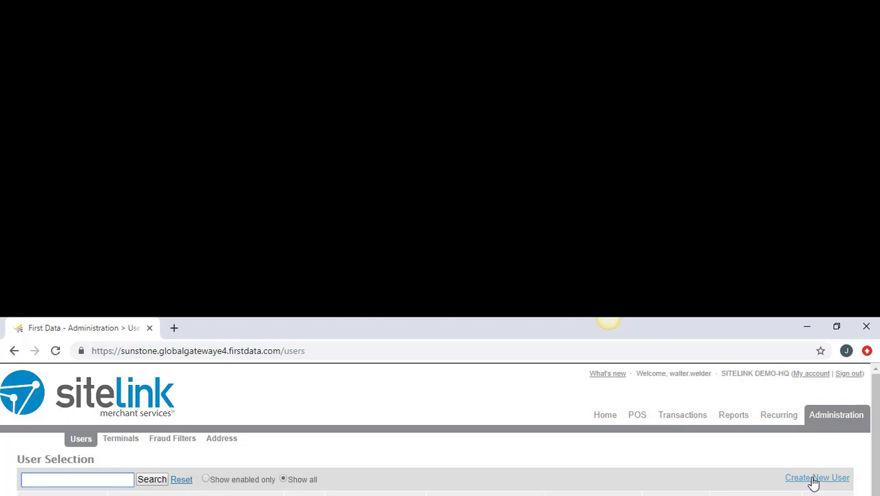
Start a blank Creating New User form on its Contact tab.
click(817, 476)
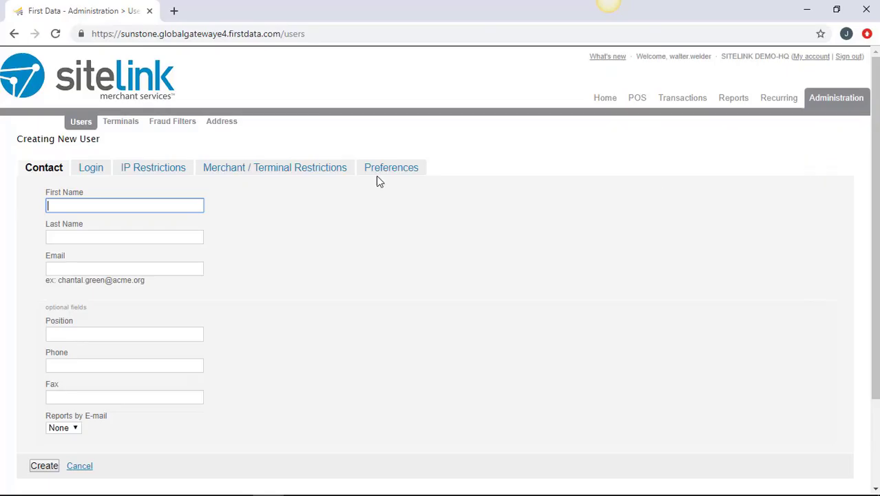
mouse_move(161, 264)
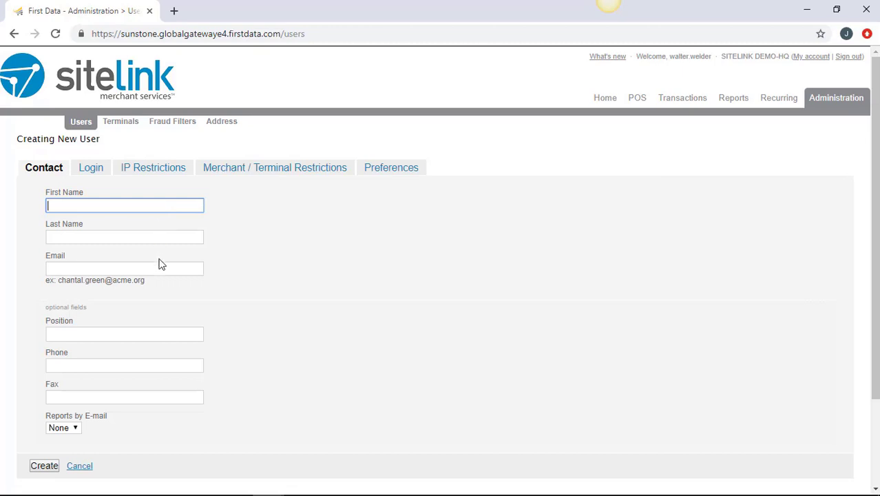
mouse_move(91, 168)
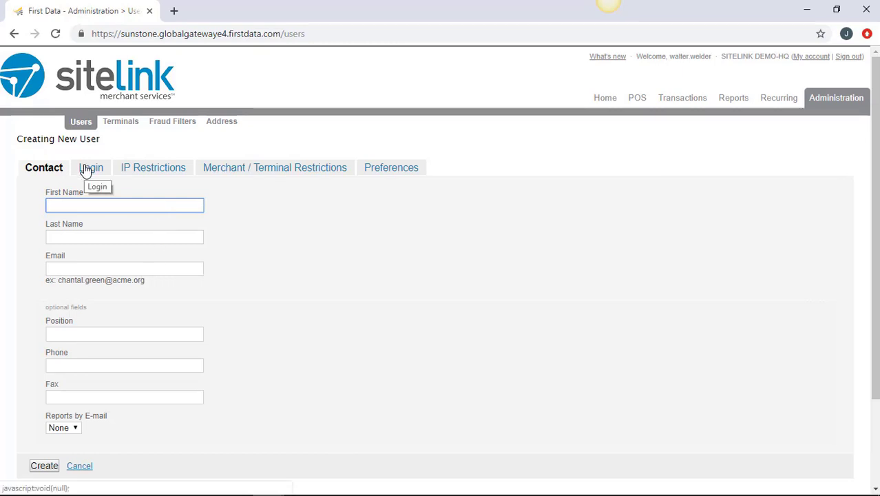
Show the Login tab with login, password, role and POS permission settings.
click(90, 168)
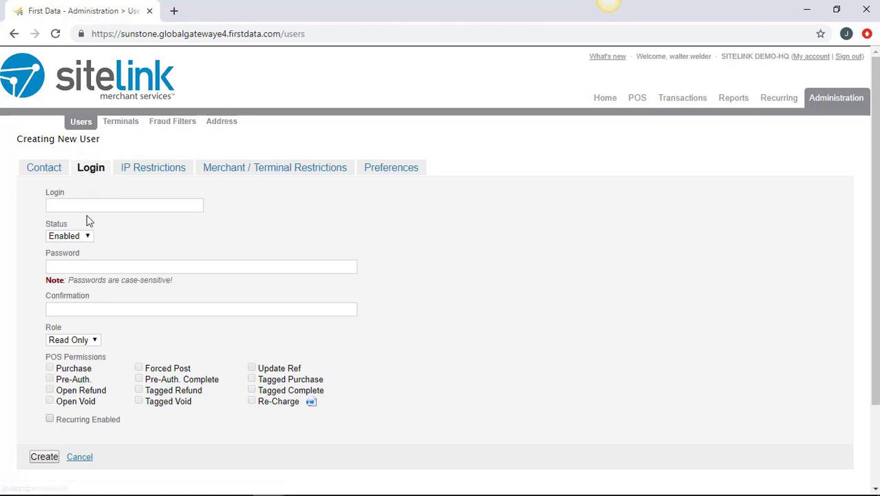
Visit the Login and Password fields, then set the user's Role to Merchant.
click(124, 205)
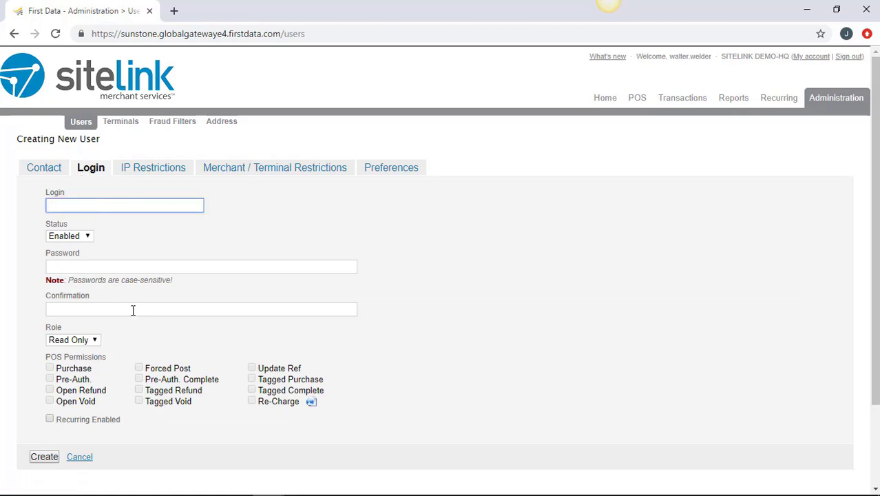
click(201, 266)
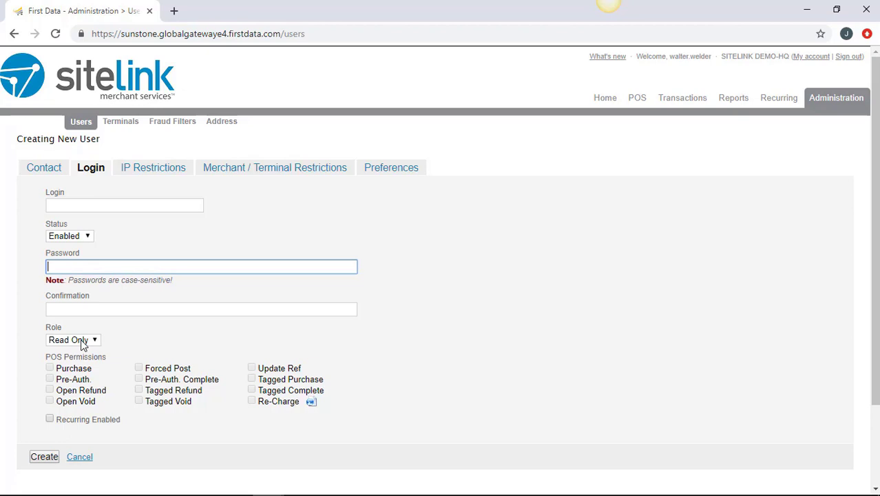
click(73, 340)
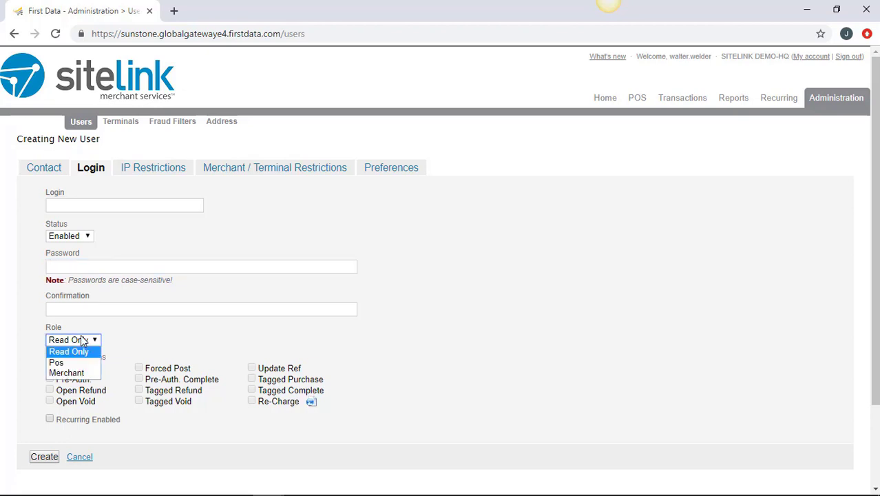
mouse_move(127, 336)
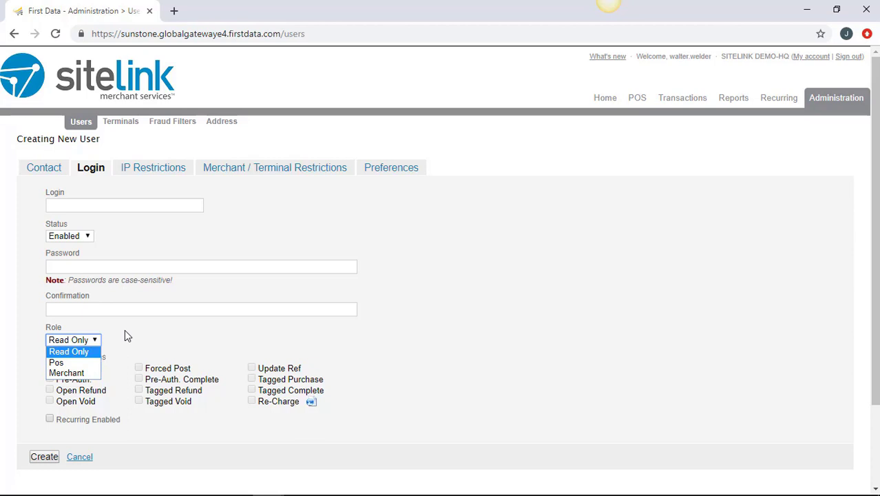
mouse_move(66, 372)
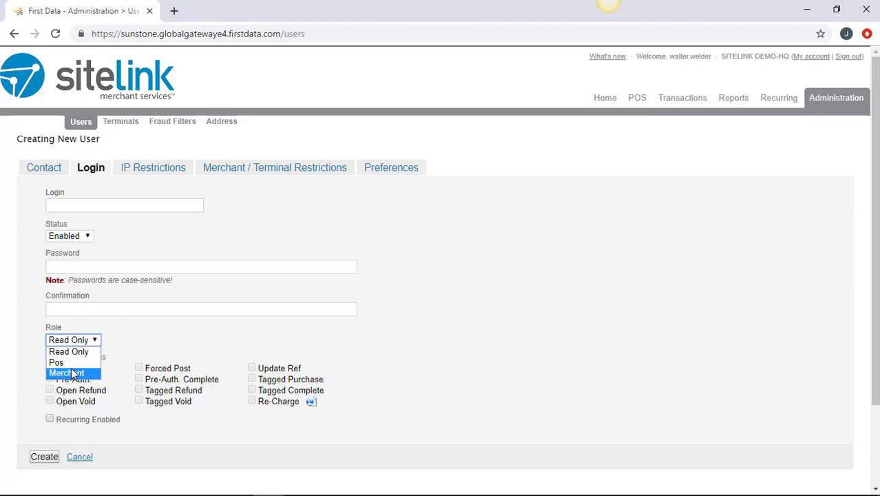
click(66, 373)
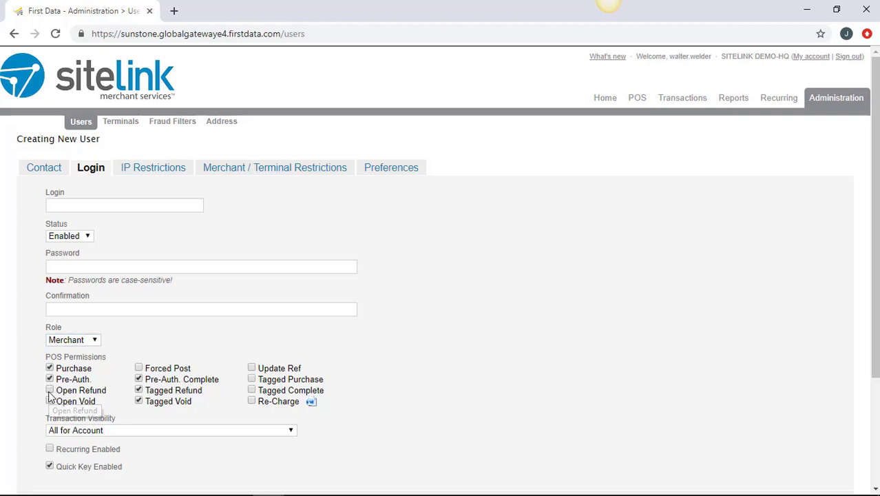
mouse_move(633, 112)
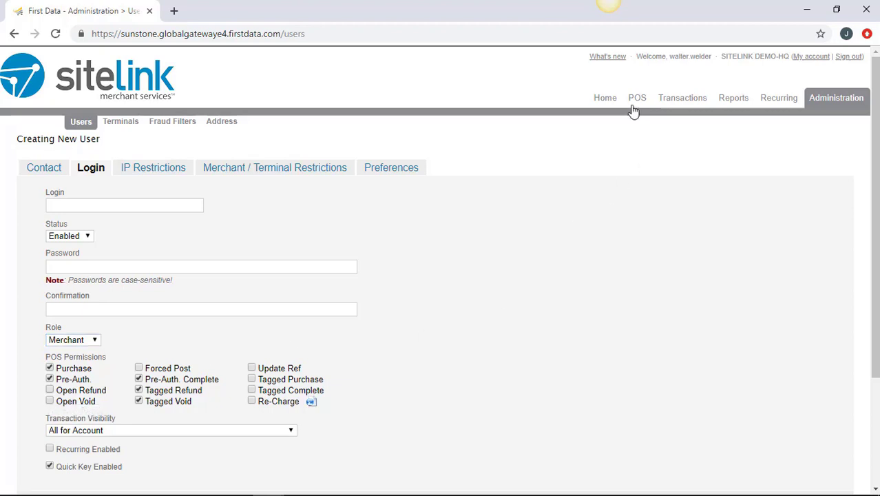
mouse_move(596, 233)
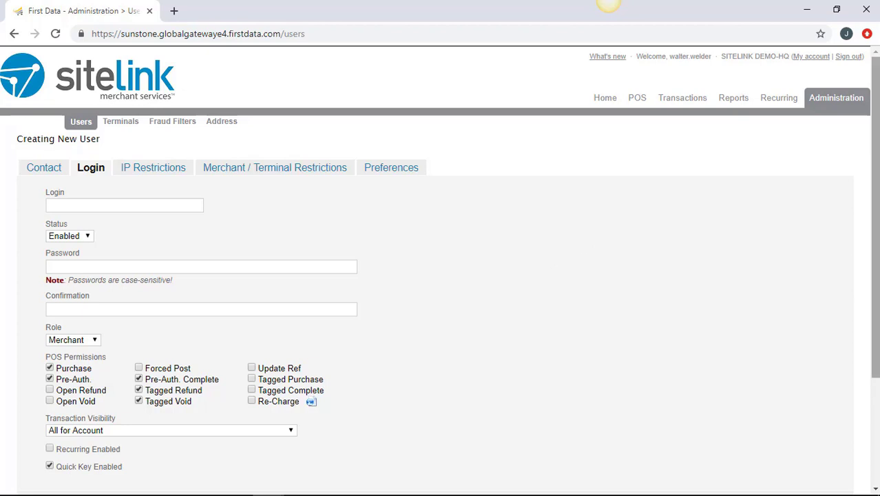
scroll(down, 3)
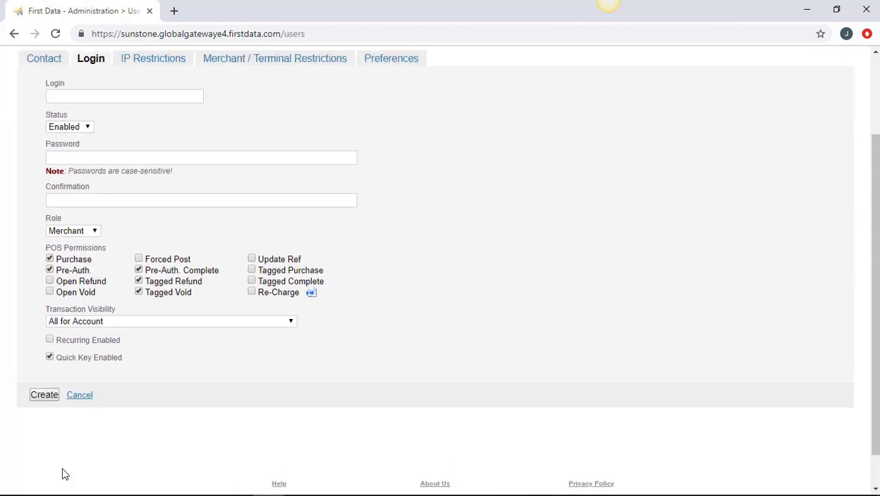